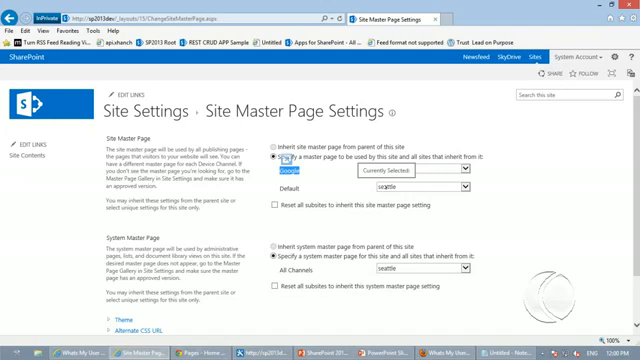
View the Google device channel's alias, description and device inclusion rules
left_click(404, 176)
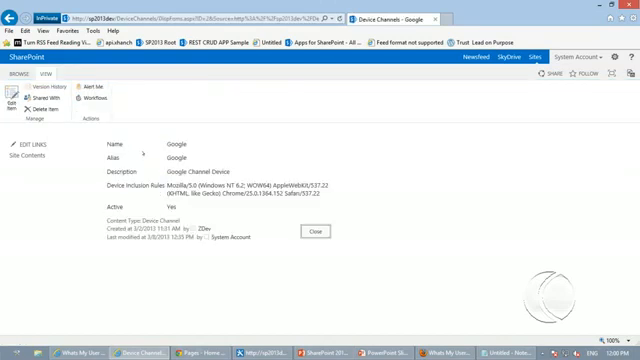
Start a new item in the Device Channels list to get a blank channel form
double_click(166, 158)
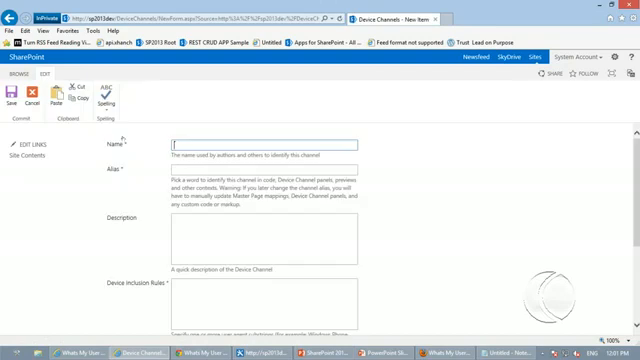
Enter the Firefox channel's name, alias FF, description 'This channel is for Firefox' and reach the inclusion rules
type("First")
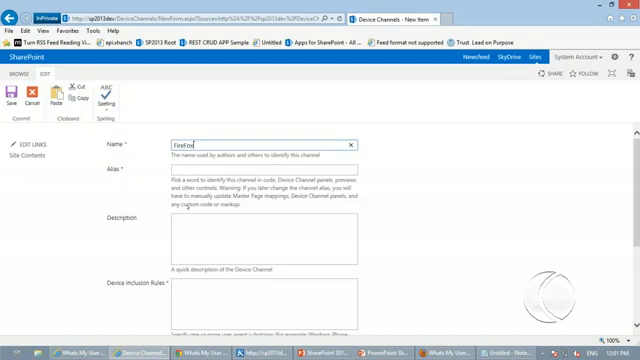
type("FF")
left_click(264, 238)
type("This chann")
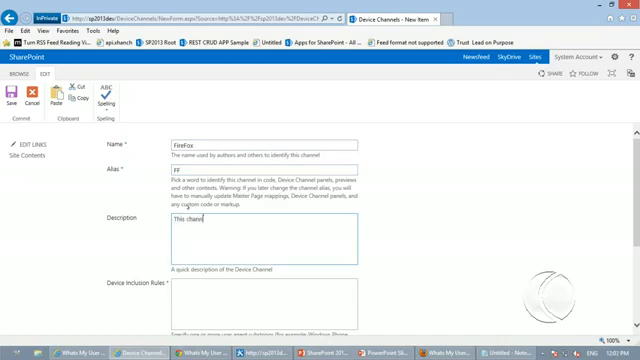
type("is for")
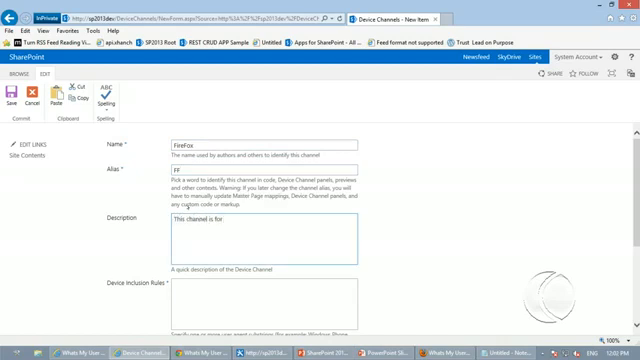
type("Firefox")
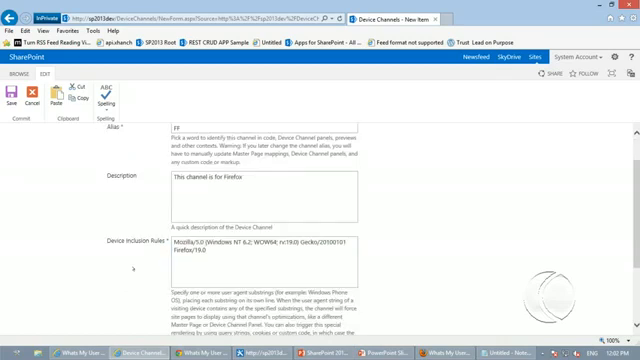
scroll("down", 3)
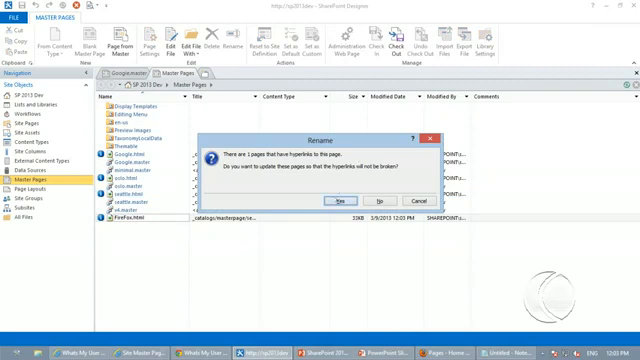
Confirm updating pages that link to the renamed Firefox master page
left_click(348, 198)
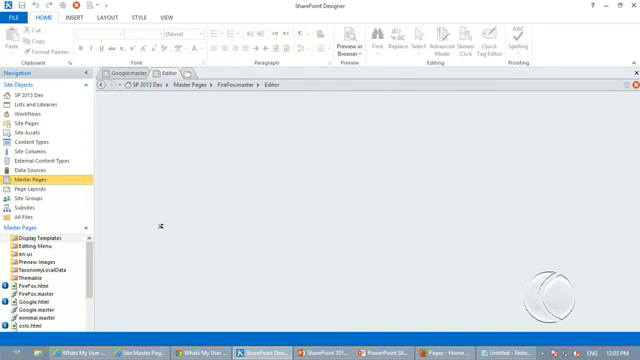
mouse_move(178, 172)
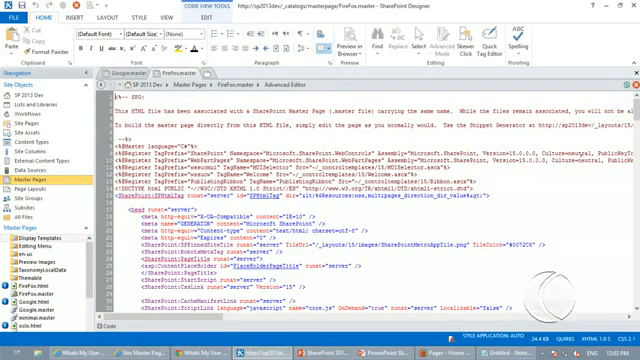
Scroll through the Firefox master page HTML to reach the header area
scroll("down", 3)
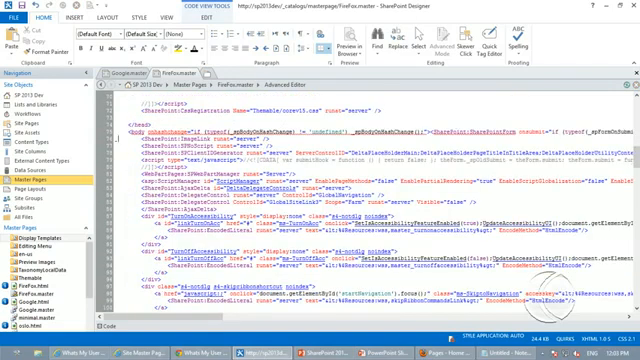
scroll("down", 3)
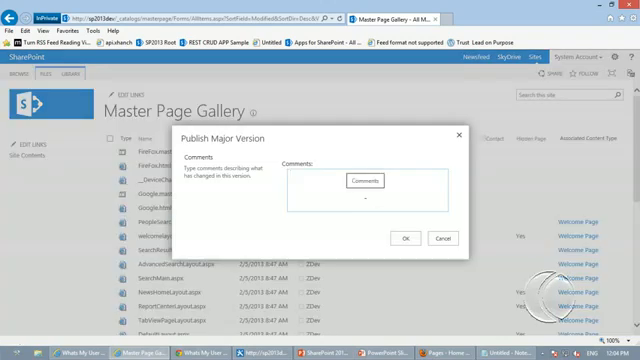
Confirm publishing the Firefox master page as a major version
left_click(404, 238)
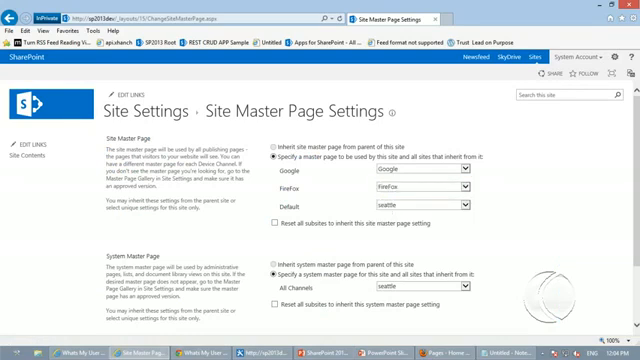
Reach the Firefox channel's master page dropdown in Site Master Page Settings
scroll("down", 3)
type("http://sp2013dev/?device")
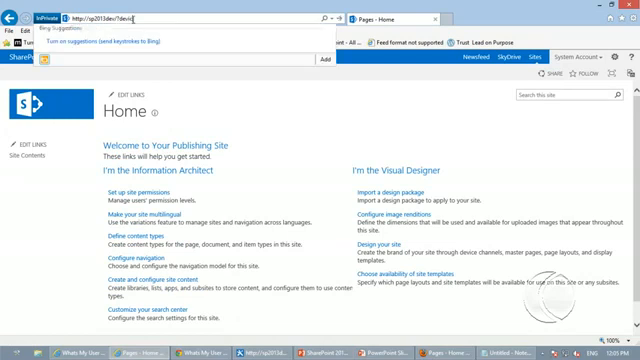
Locate the device channels settings and the FF channel's master page assignment
type("channels")
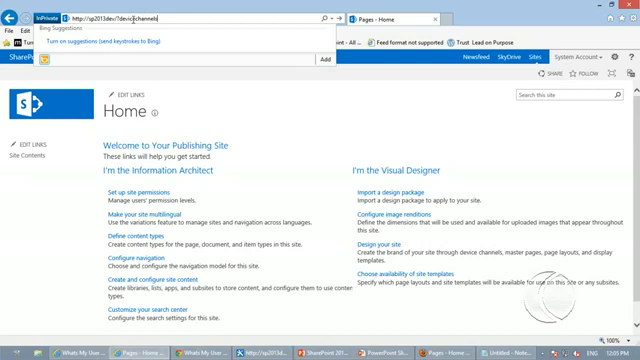
mouse_move(142, 18)
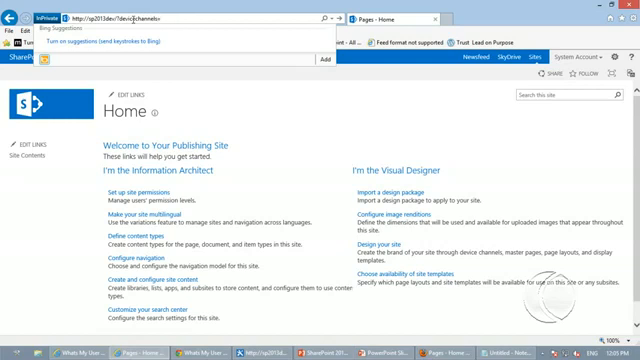
type("FF")
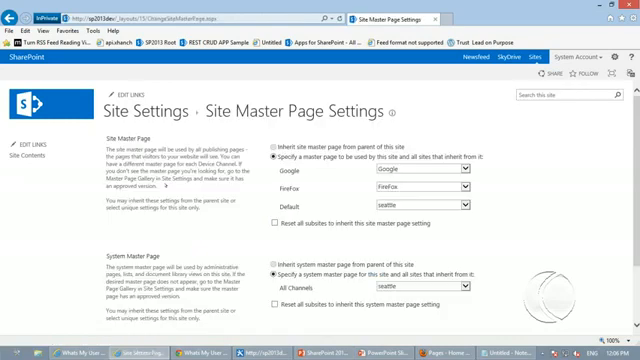
Start a new item in the Device Channels list for another channel
left_click(628, 48)
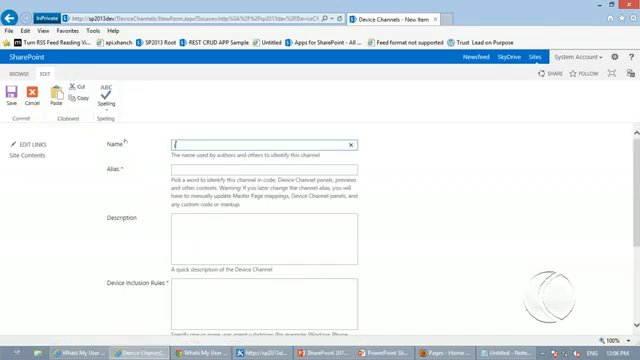
Enter iPhone as the channel's name, alias and description, then reach the inclusion rules
type("iPhone")
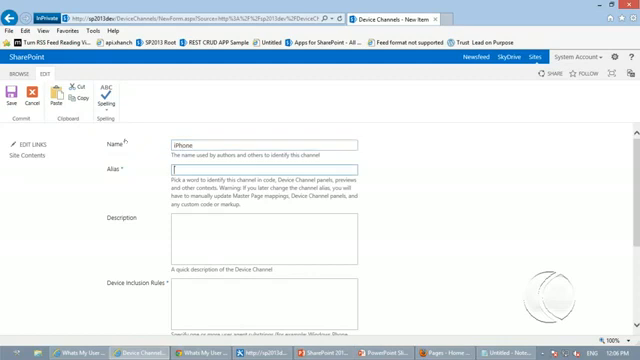
type("iPhone")
left_click(264, 238)
type("This is a channel for ")
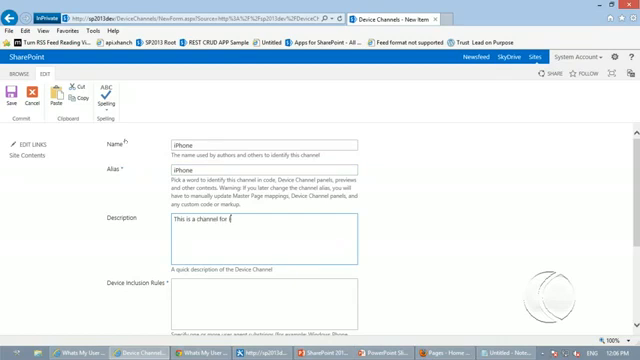
type("iPhone")
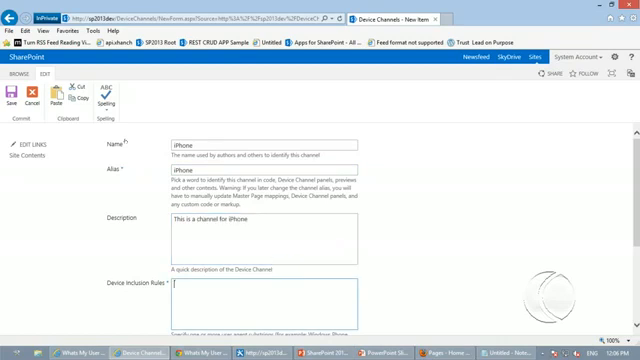
scroll("down", 3)
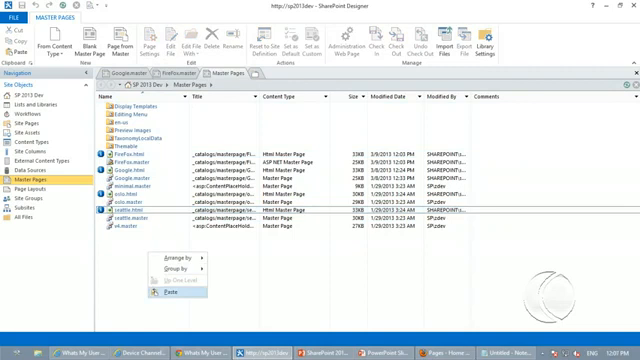
Paste a copy of the master page, rename it for iPhone, and confirm updating hyperlinks
left_click(168, 300)
type("iPhone.html")
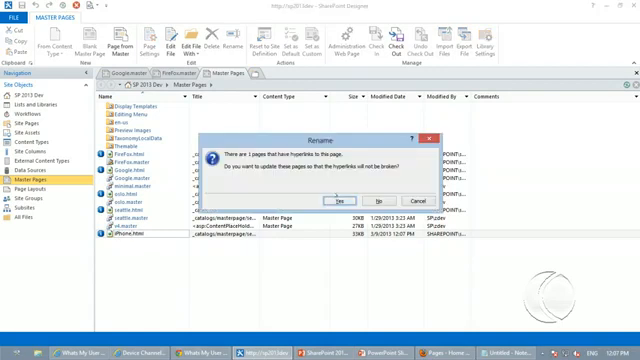
left_click(340, 198)
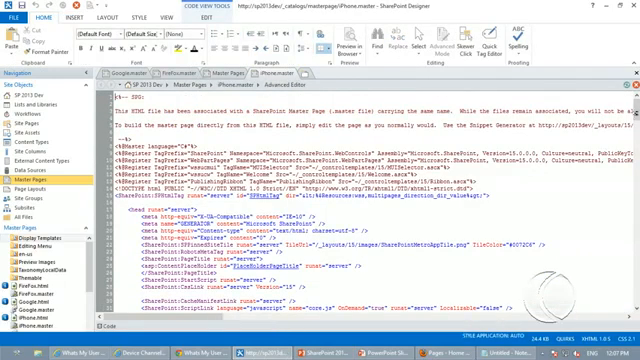
Scroll through the iPhone.master source in Advanced Mode code view
scroll("down", 3)
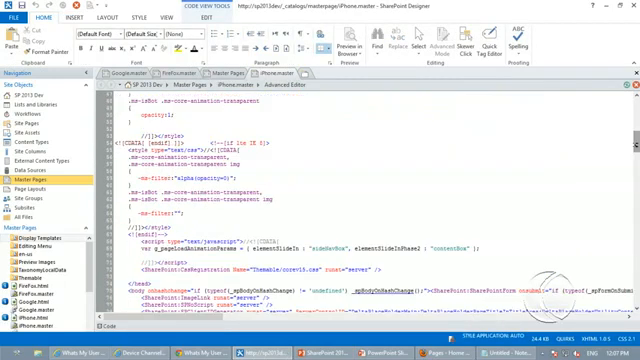
scroll("down", 3)
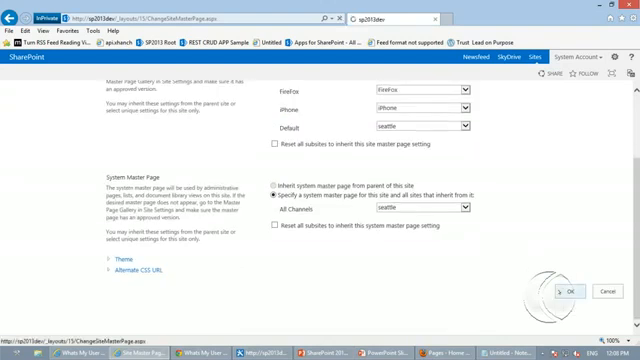
Confirm the FireFox and iPhone channel master page assignments with OK
left_click(564, 292)
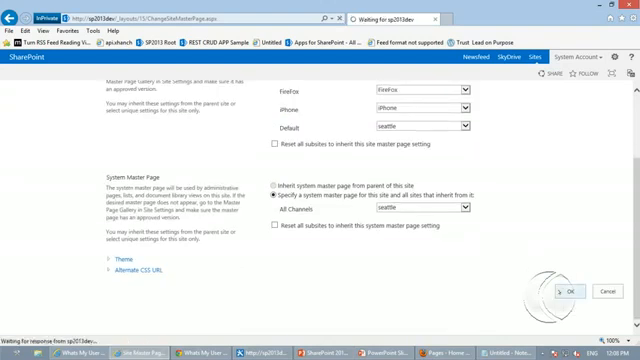
left_click(560, 292)
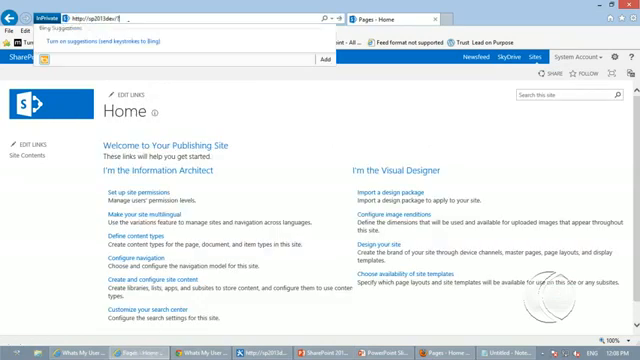
Append '?devicechannel=' to the site's home page URL in the address bar
type("device")
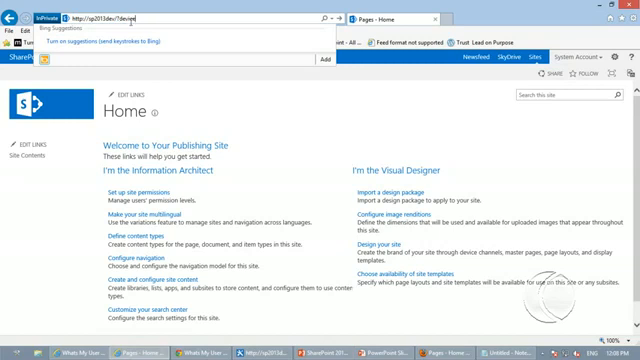
type("channel=")
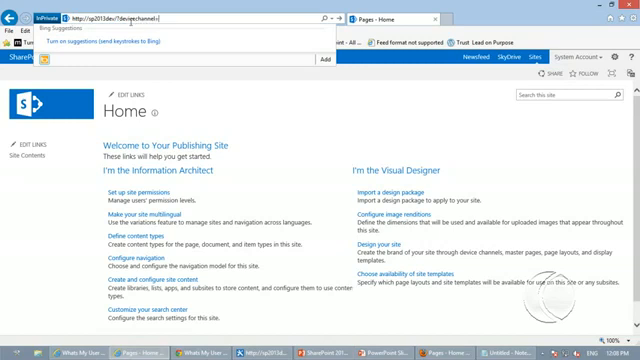